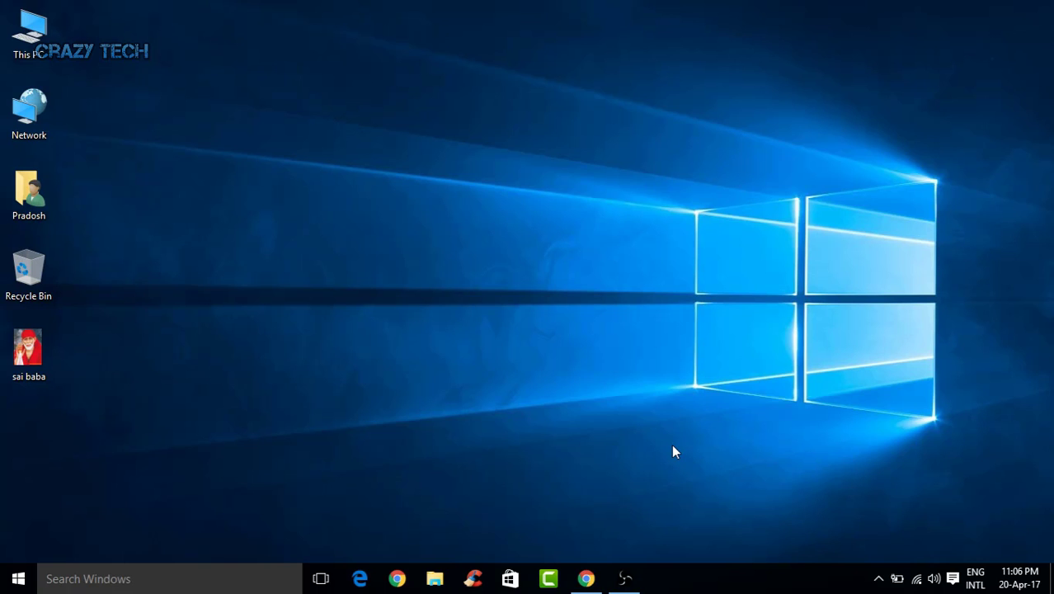
{"action": "mouse_move", "coordinate": [585, 578]}
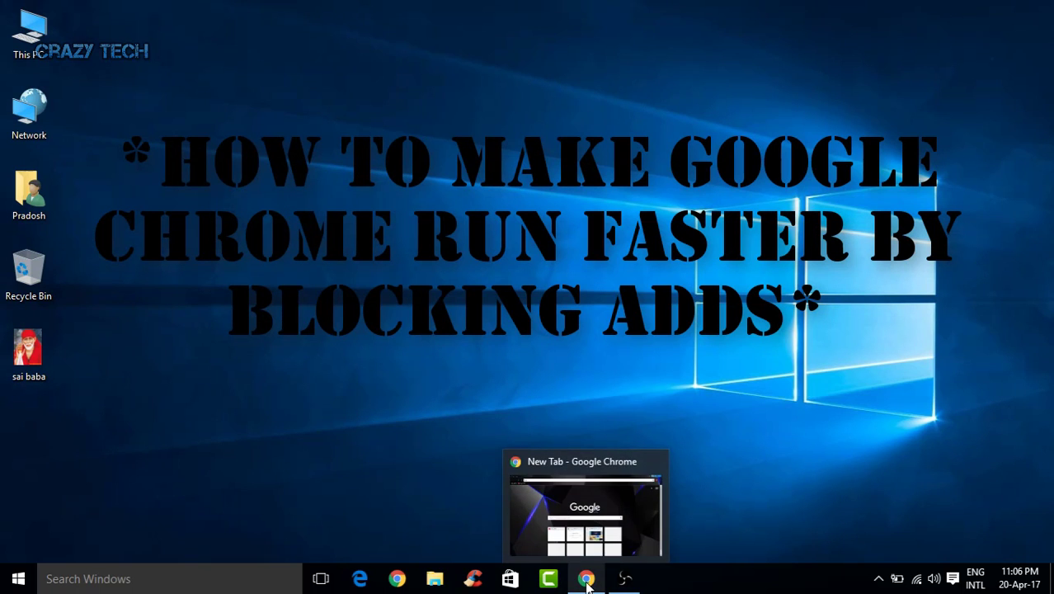
{"action": "mouse_move", "coordinate": [540, 350]}
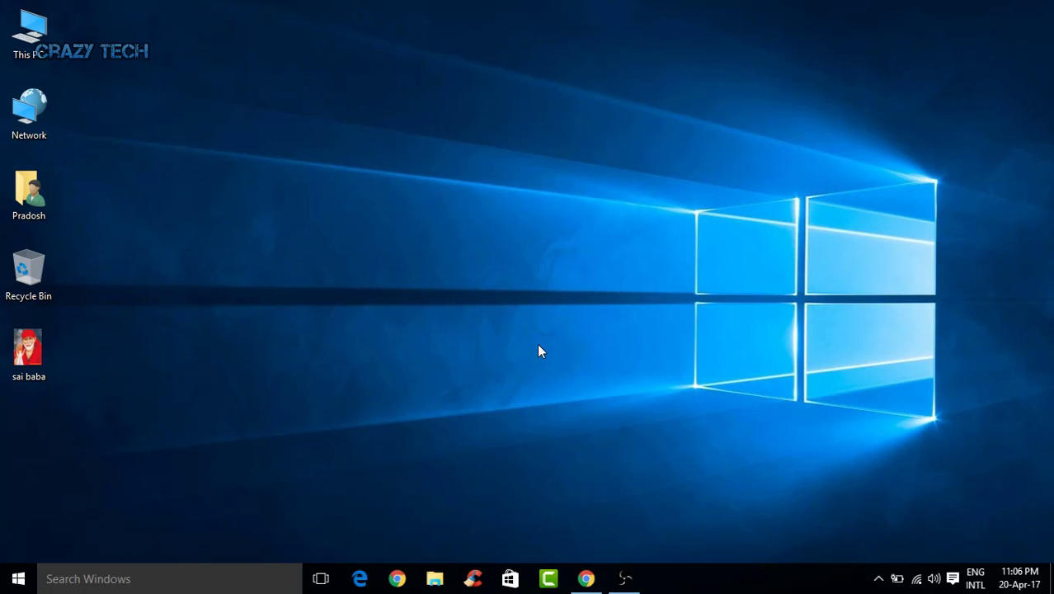
{"action": "mouse_move", "coordinate": [530, 348]}
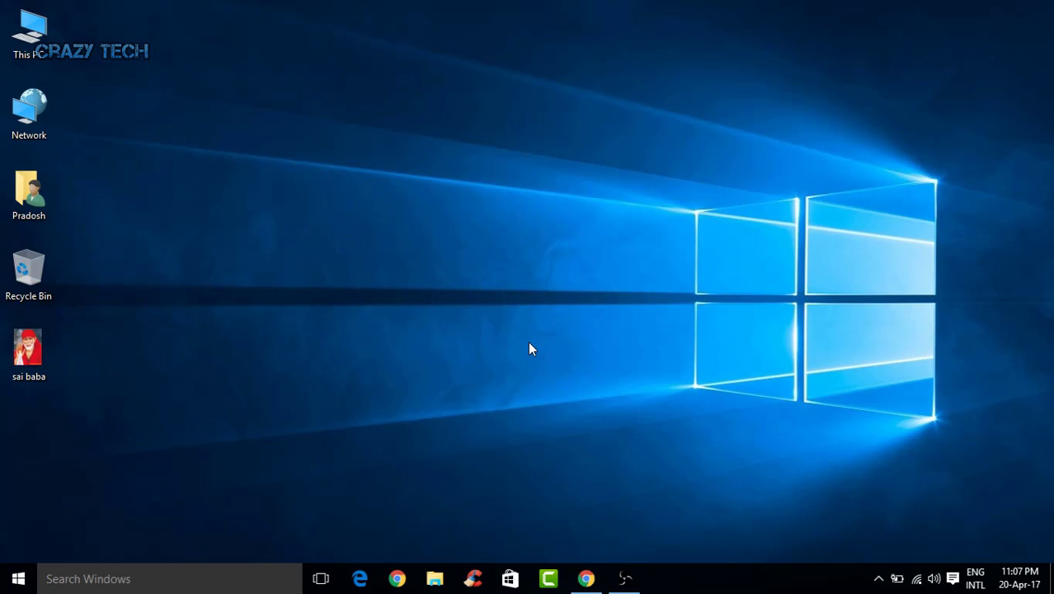
{"action": "mouse_move", "coordinate": [641, 530]}
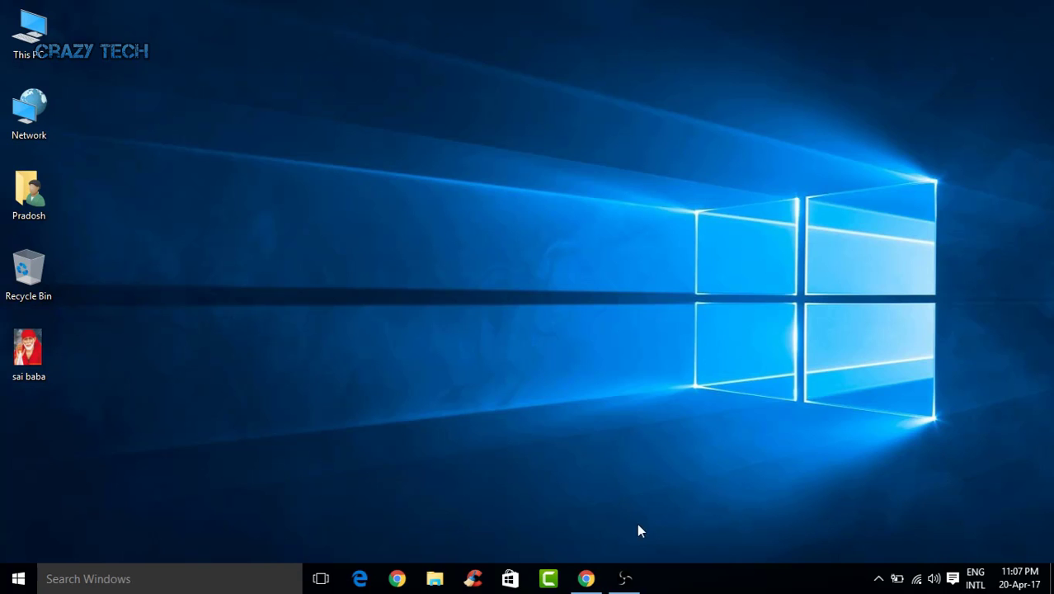
Bring up Chrome, go to the Apps page, and launch the Chrome Web Store.
{"action": "left_click", "coordinate": [585, 578]}
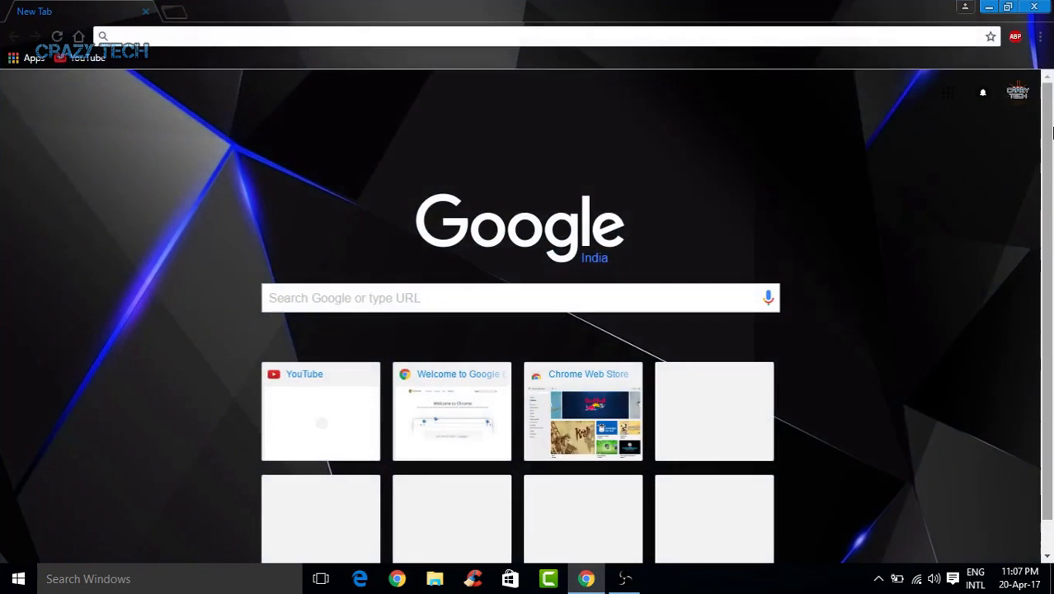
{"action": "mouse_move", "coordinate": [1014, 37]}
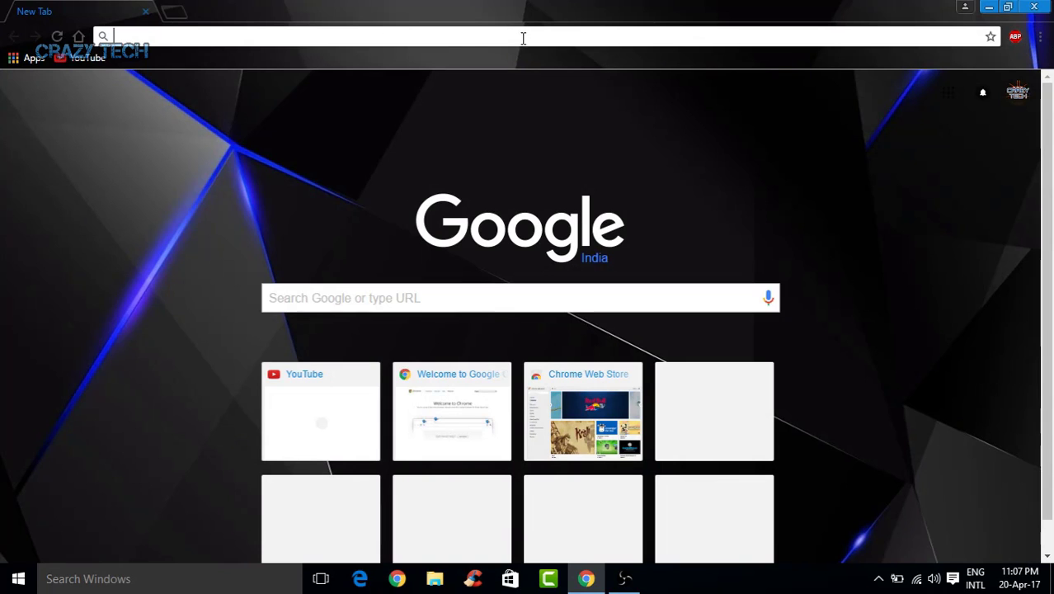
{"action": "left_click", "coordinate": [33, 57]}
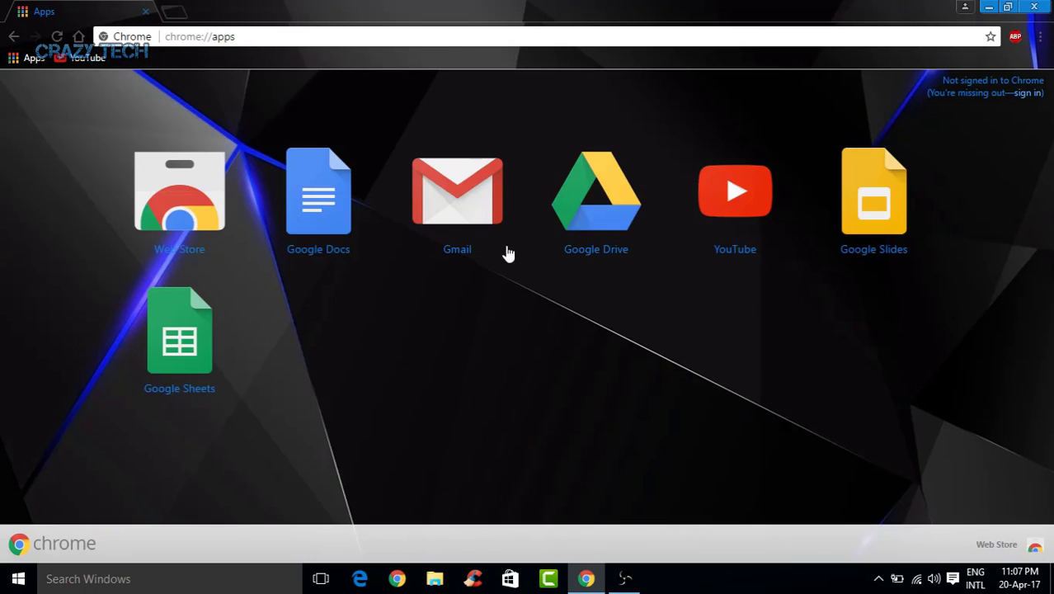
{"action": "mouse_move", "coordinate": [462, 6]}
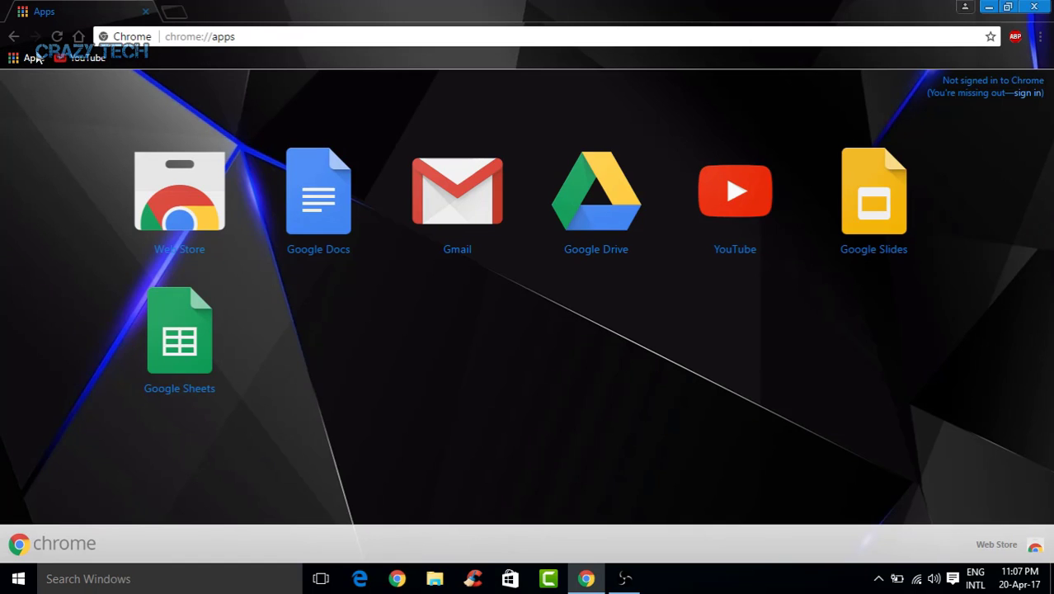
{"action": "left_click", "coordinate": [179, 192]}
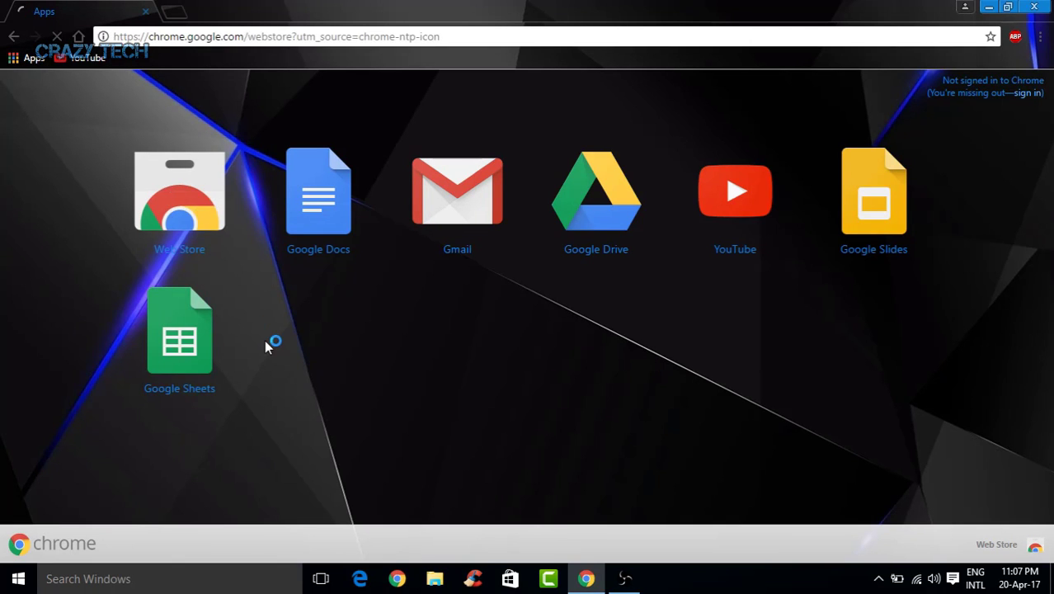
Search the store for 'addblock plus' and scroll through the results to Adblock Plus.
{"action": "left_click", "coordinate": [178, 190]}
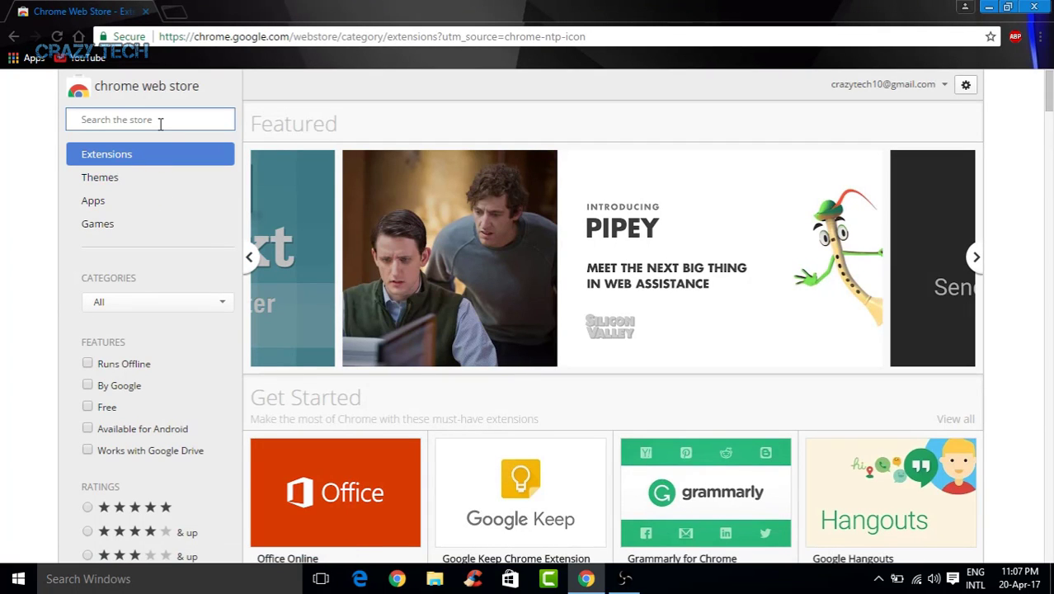
{"action": "type", "text": "addblock plus"}
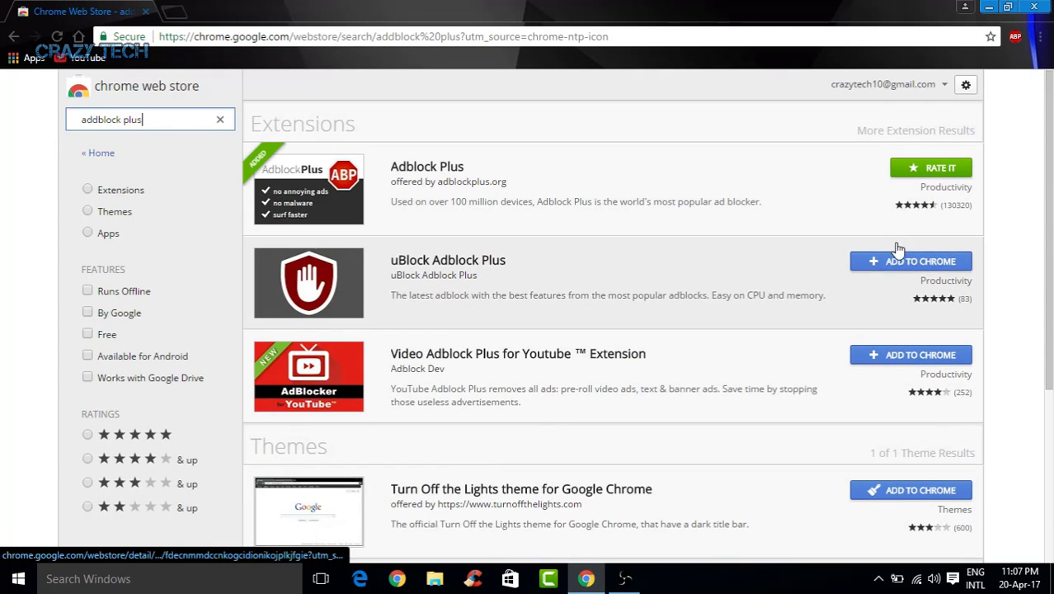
{"action": "scroll", "scroll_direction": "down", "scroll_amount": 3}
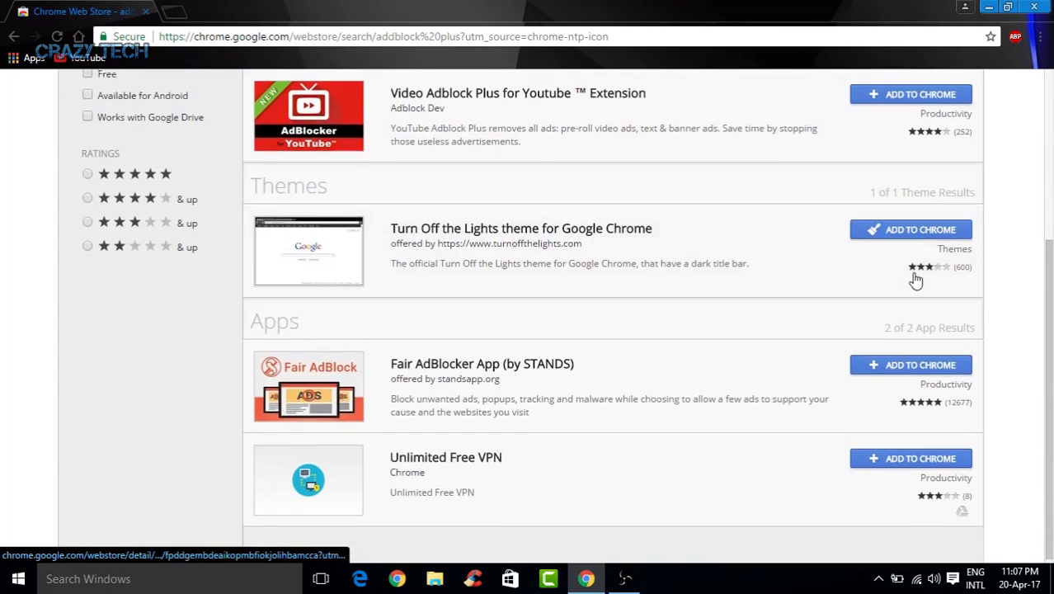
{"action": "scroll", "scroll_direction": "up", "scroll_amount": 3}
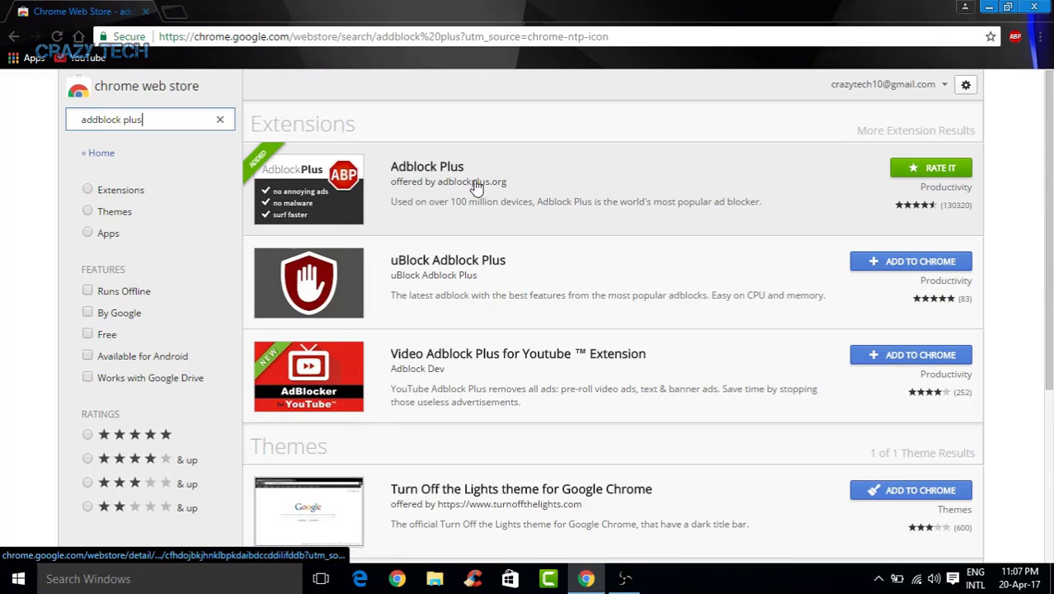
{"action": "left_click", "coordinate": [427, 166]}
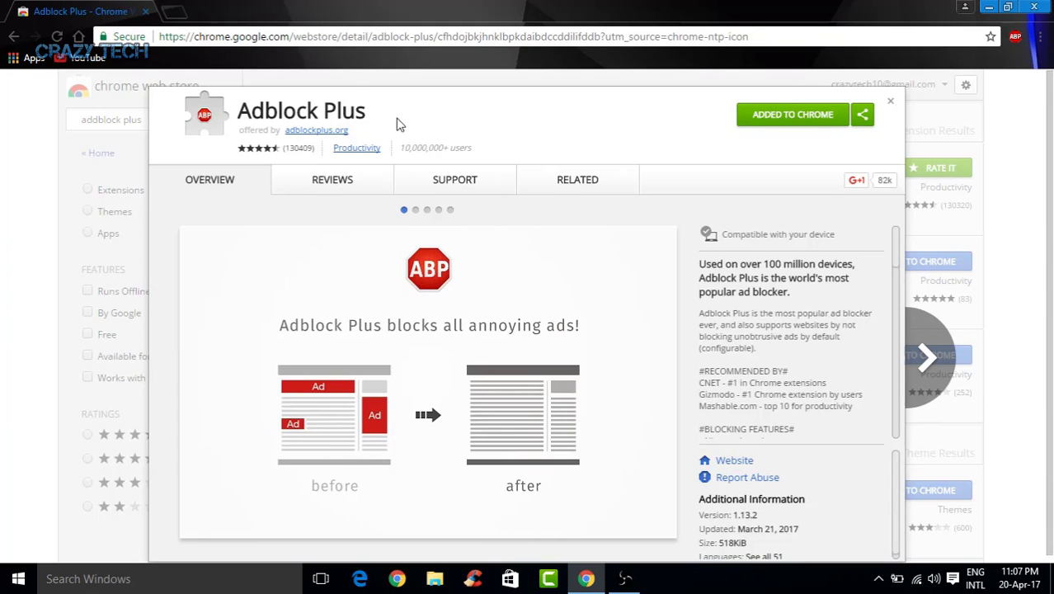
{"action": "mouse_move", "coordinate": [332, 181]}
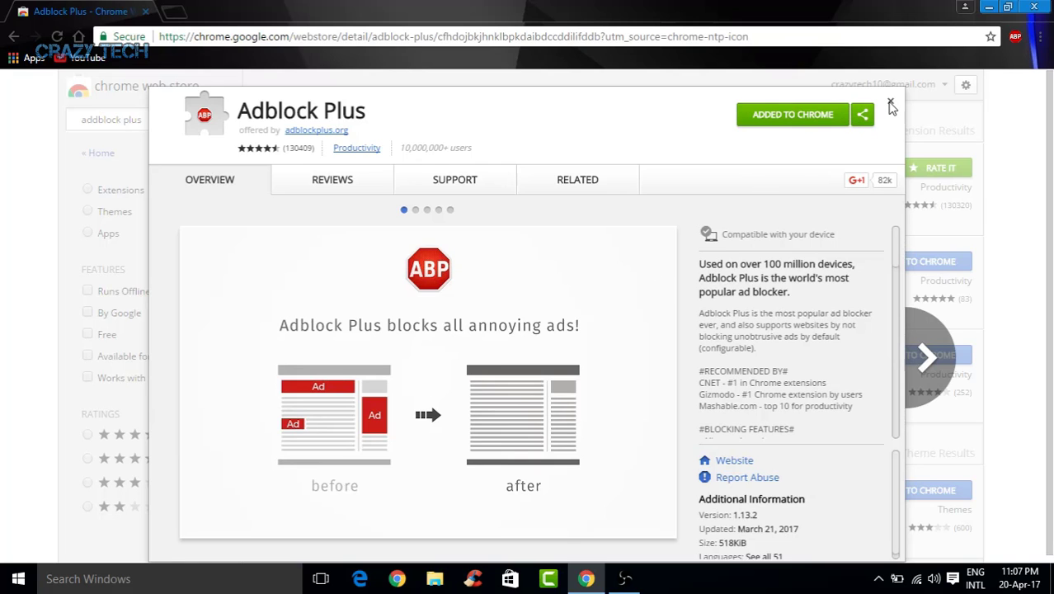
{"action": "left_click", "coordinate": [890, 108]}
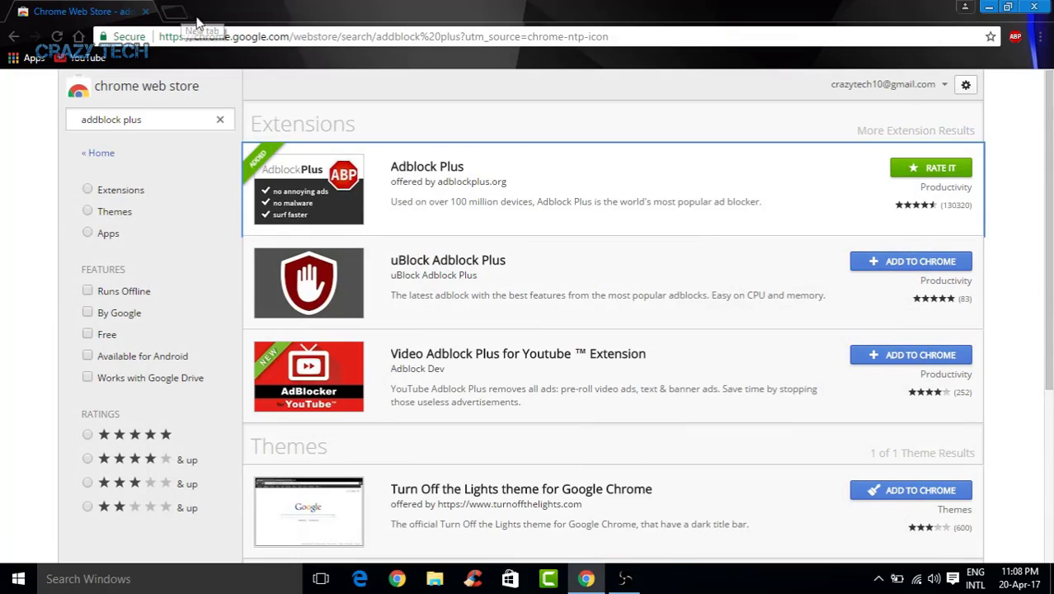
{"action": "mouse_move", "coordinate": [308, 9]}
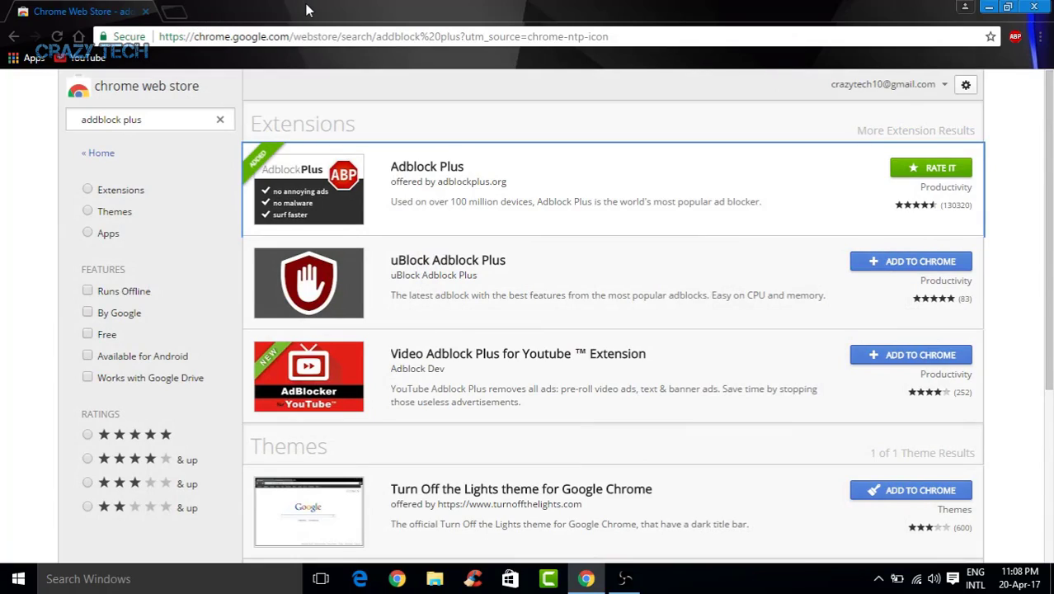